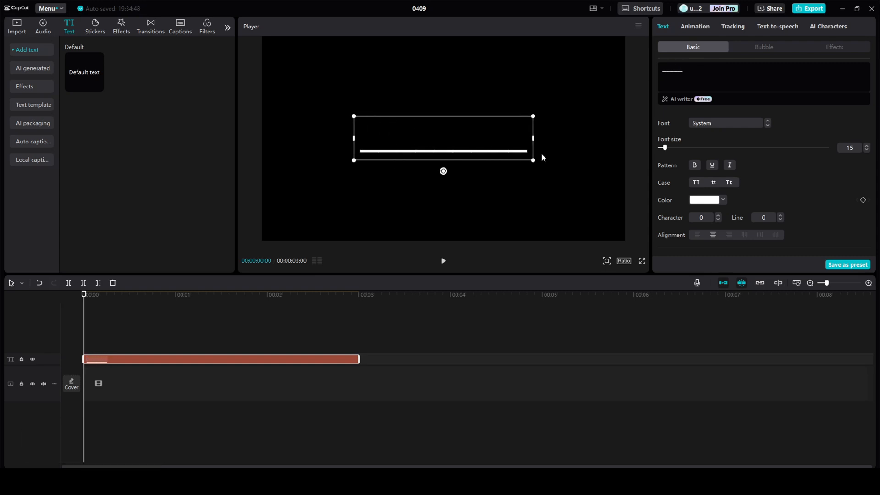
# - Raise the underscore bar's font size to about 19 and colour it bright green
pyautogui.click(868, 145)
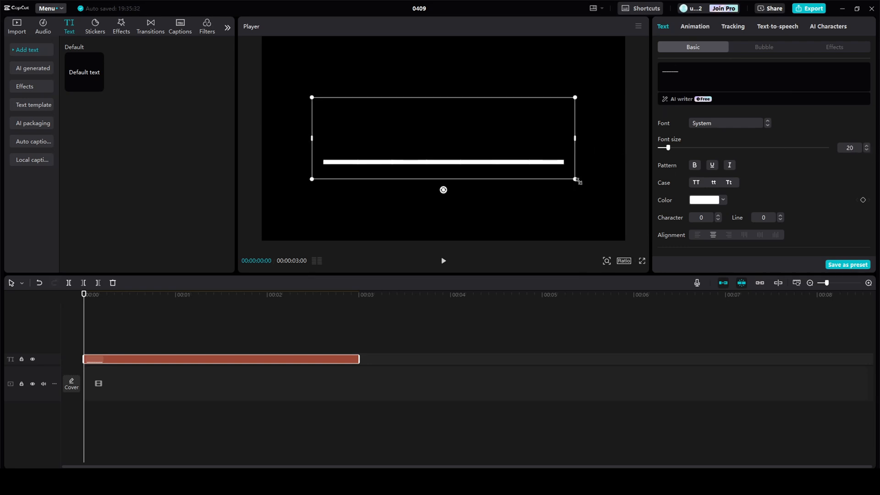
pyautogui.click(704, 200)
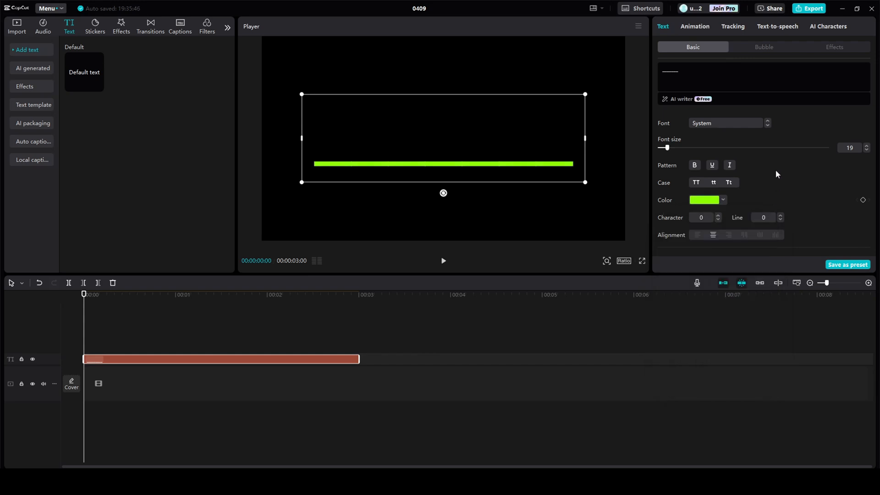
# - Turn the green bar's text clip into a compound clip and show its video settings
pyautogui.rightClick(218, 360)
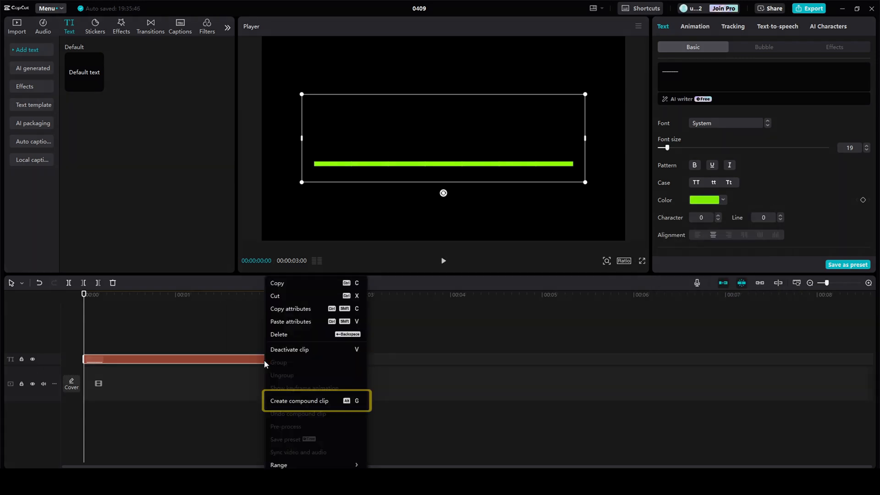
pyautogui.moveTo(301, 408)
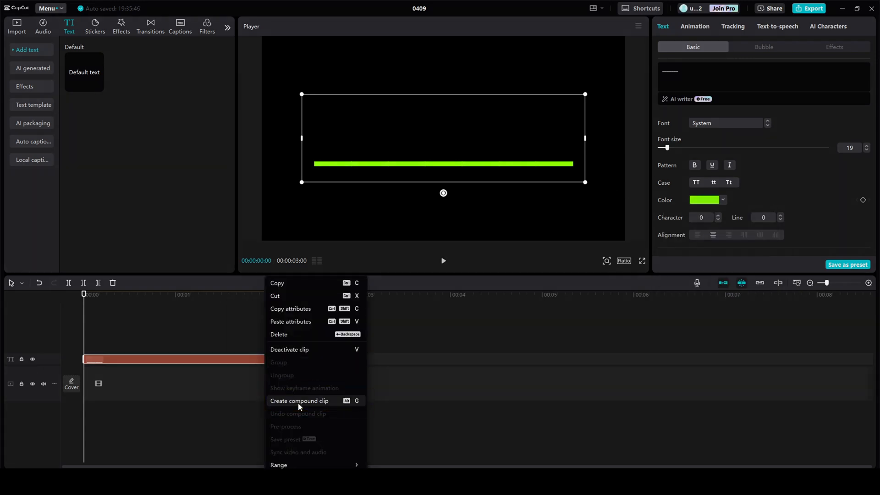
pyautogui.click(299, 400)
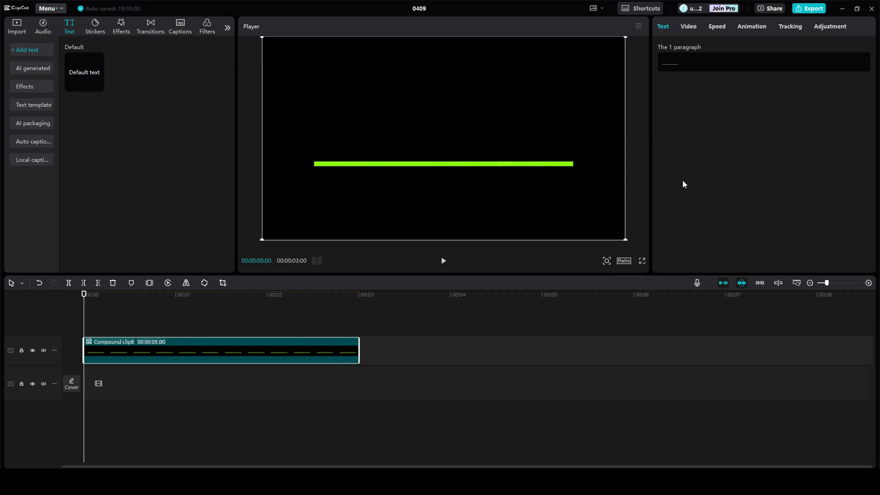
pyautogui.click(689, 27)
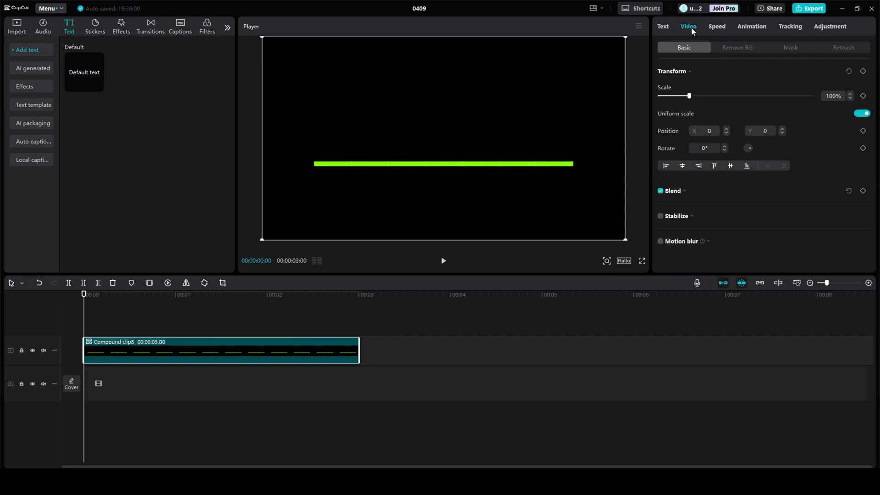
# - Apply a horizontal mask rotated -90° left of the bar and keyframe it at 0s
pyautogui.click(790, 47)
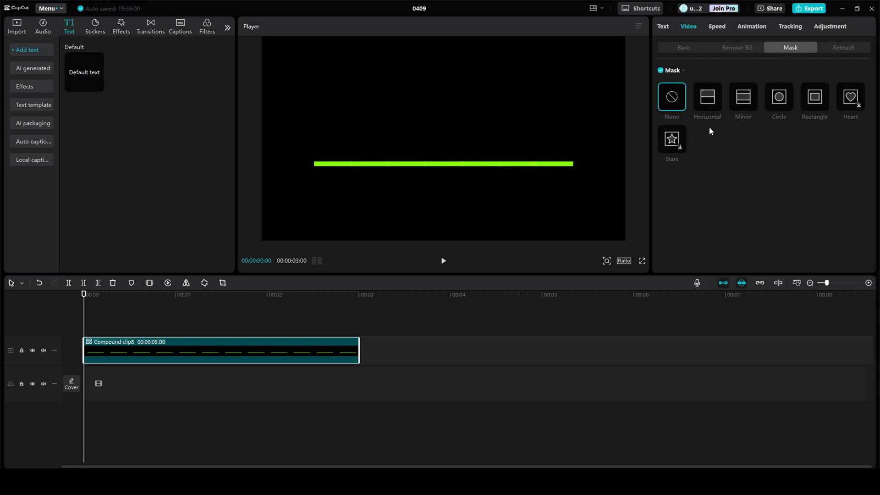
pyautogui.click(707, 96)
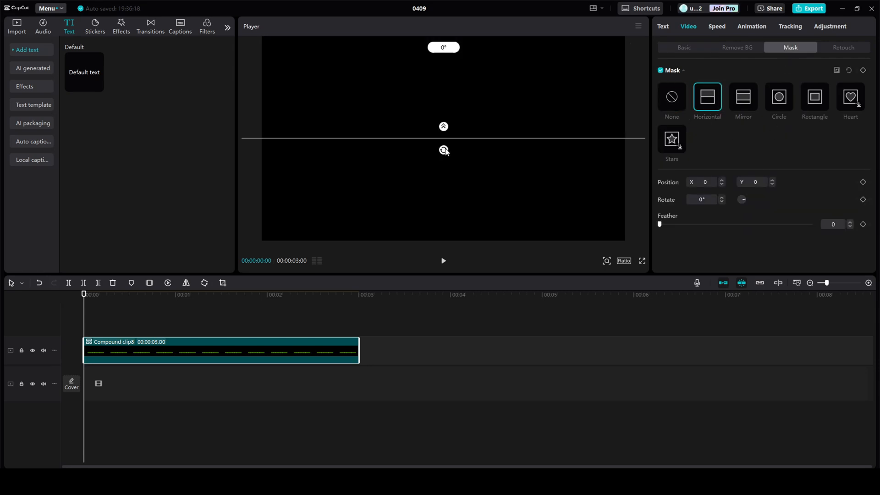
pyautogui.moveTo(444, 150); pyautogui.dragTo(420, 138)
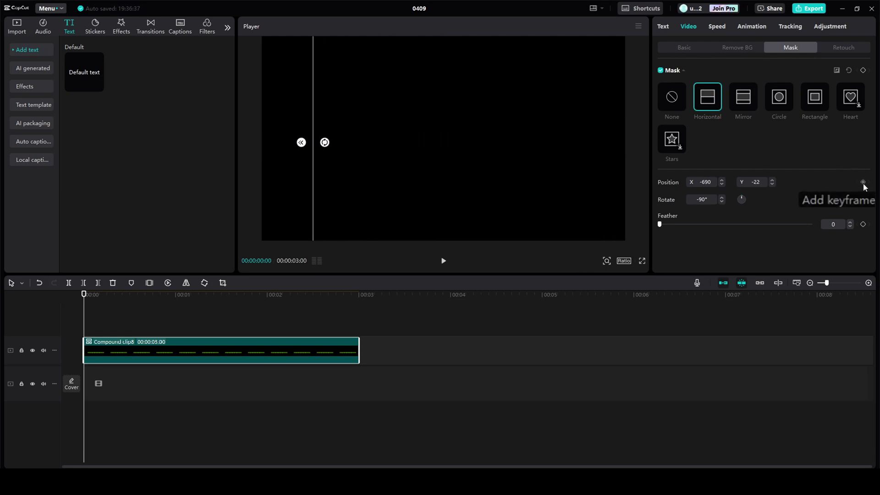
pyautogui.click(863, 182)
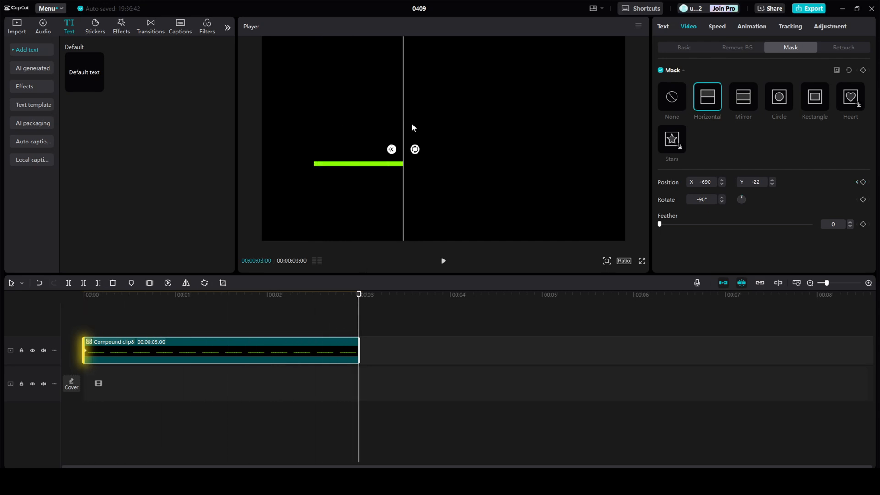
# - At 3s, drag the mask line past the bar's right end to reveal it
pyautogui.moveTo(392, 148); pyautogui.dragTo(572, 153)
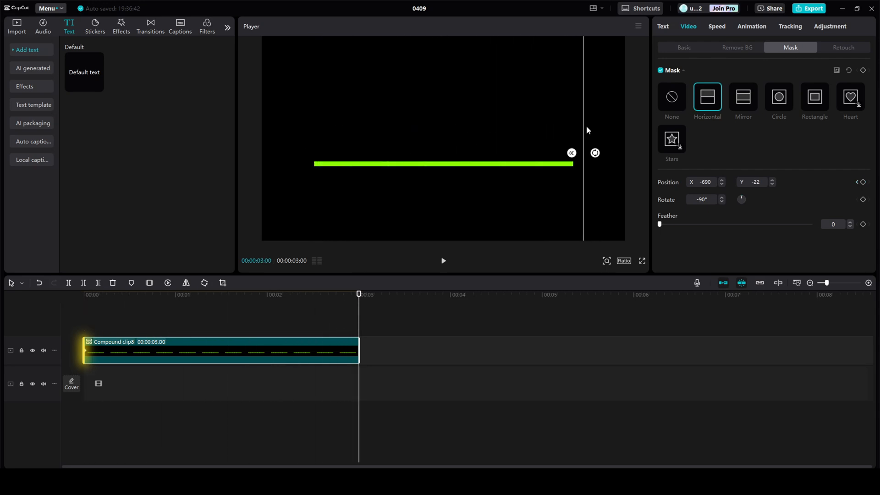
pyautogui.moveTo(584, 129); pyautogui.dragTo(575, 150)
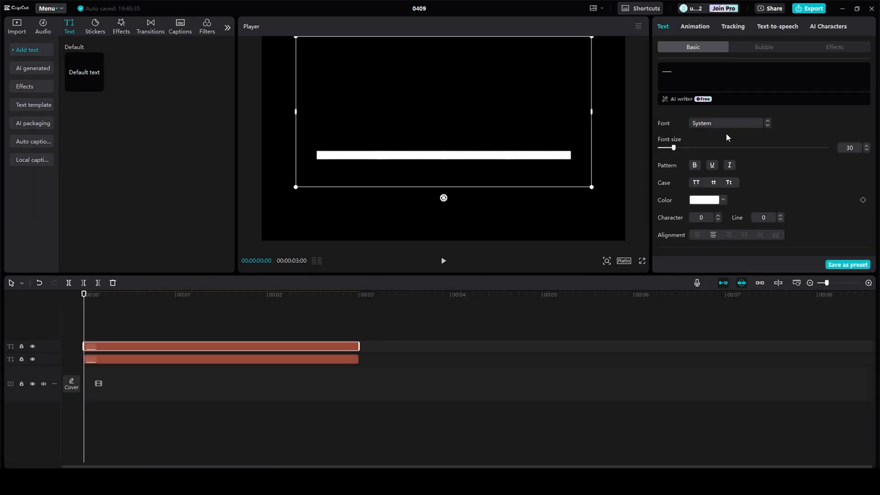
# - Hide the upper bar's track and make the lower bar grey
pyautogui.click(704, 200)
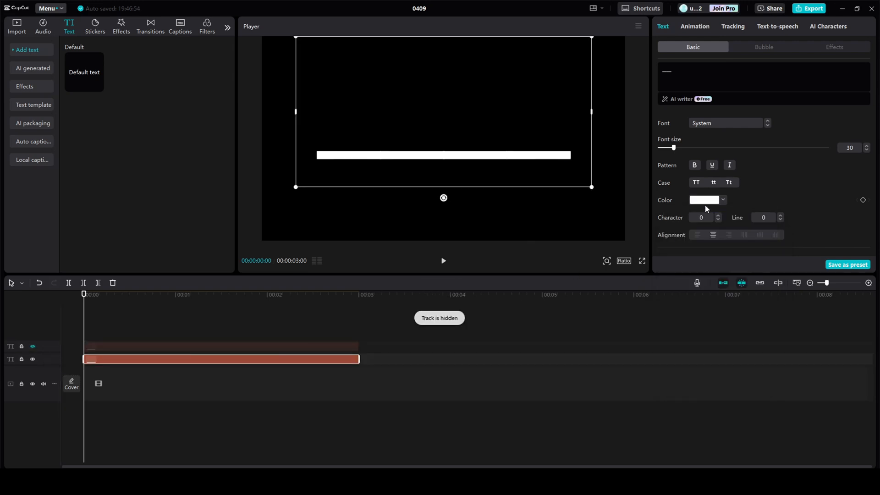
pyautogui.click(704, 200)
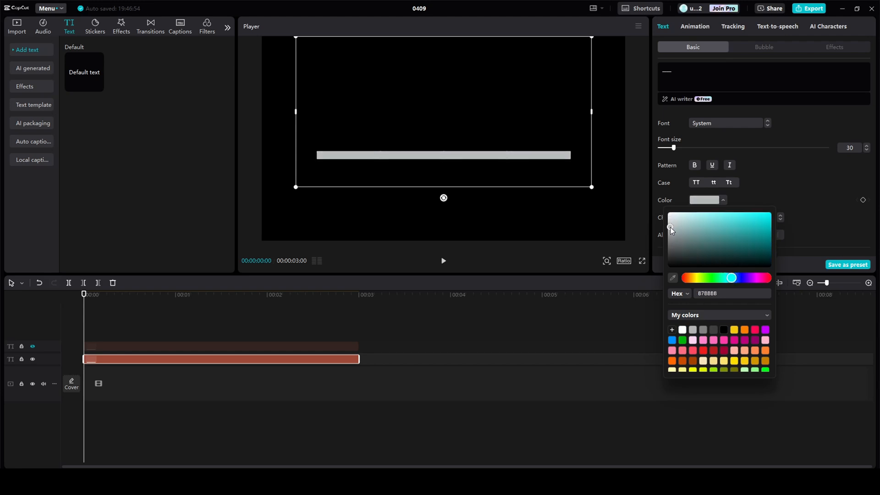
pyautogui.click(670, 223)
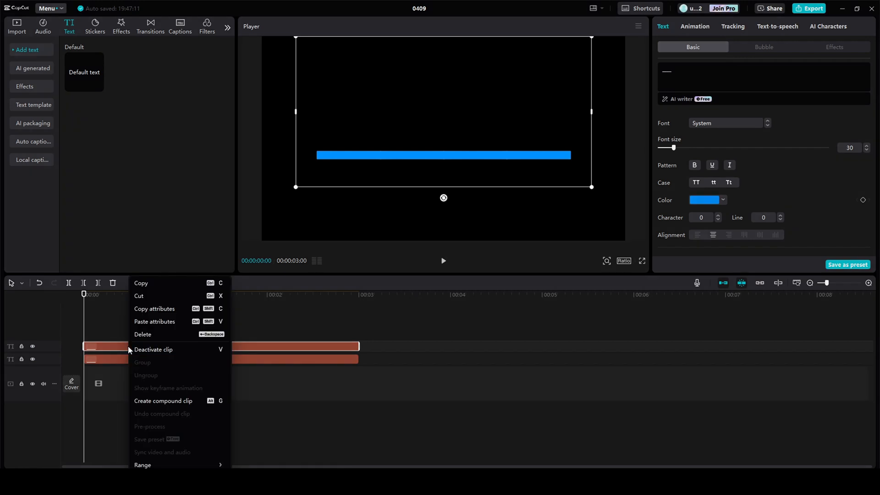
# - Make the blue bar a compound clip and apply a horizontal line mask
pyautogui.click(163, 400)
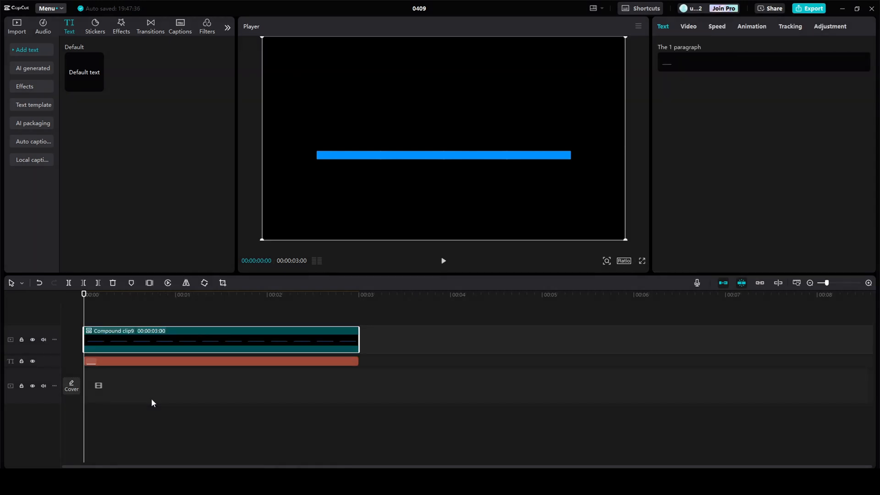
pyautogui.click(689, 26)
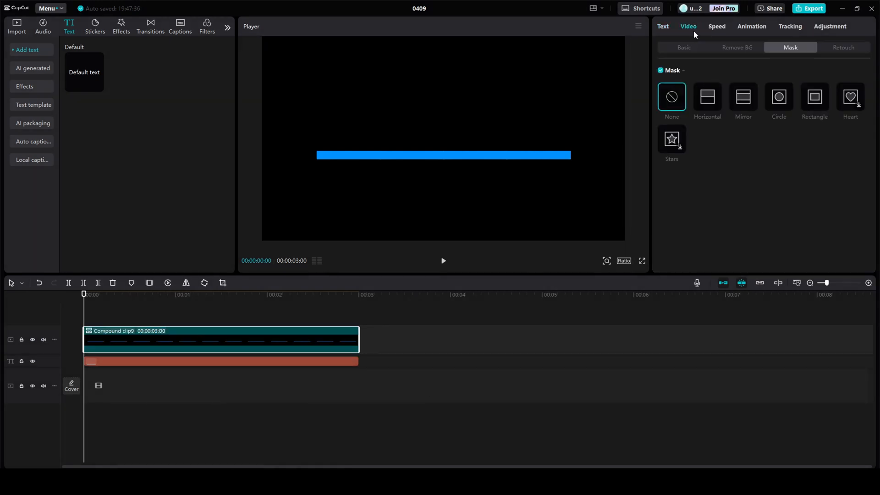
pyautogui.click(707, 97)
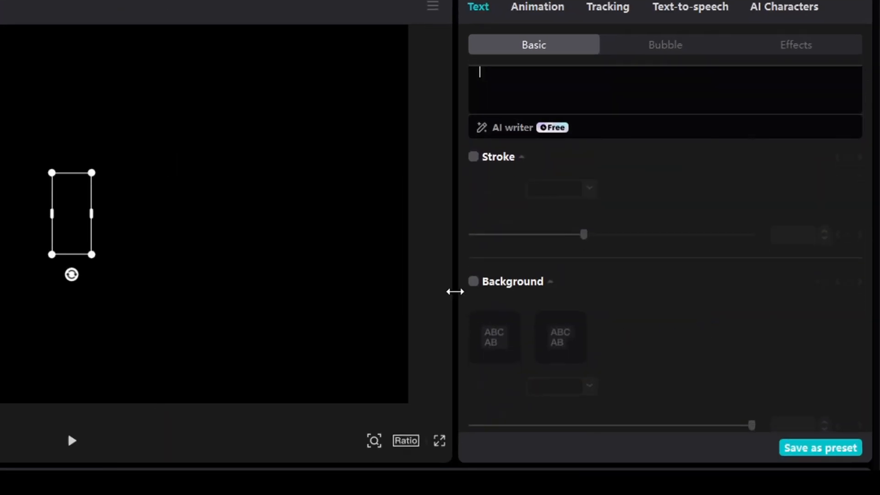
# - Enable a white rounded background behind the text at font size 8
pyautogui.click(474, 282)
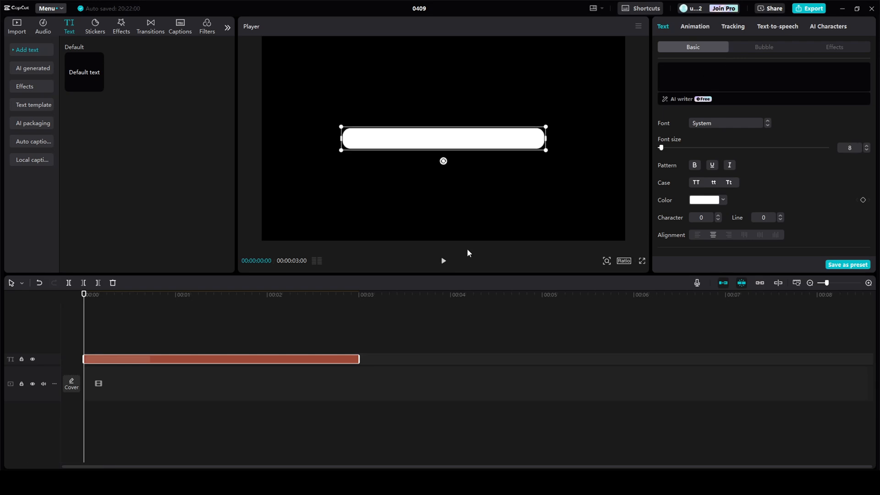
pyautogui.moveTo(190, 324)
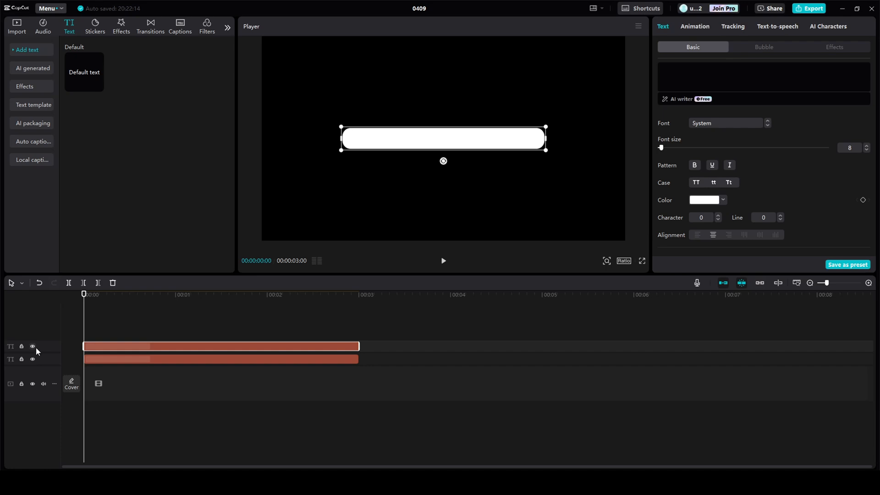
# - Hide the upper bar's track and set the lower copy's background to orange FF8000
pyautogui.click(32, 346)
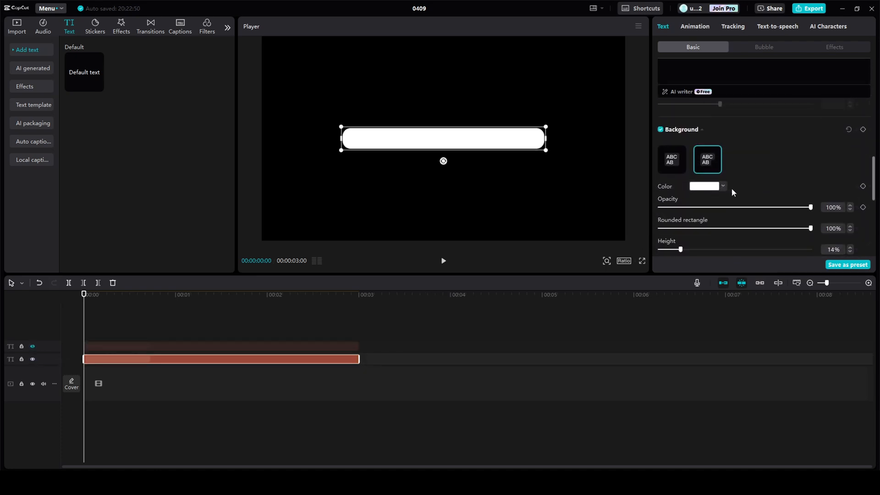
pyautogui.click(705, 186)
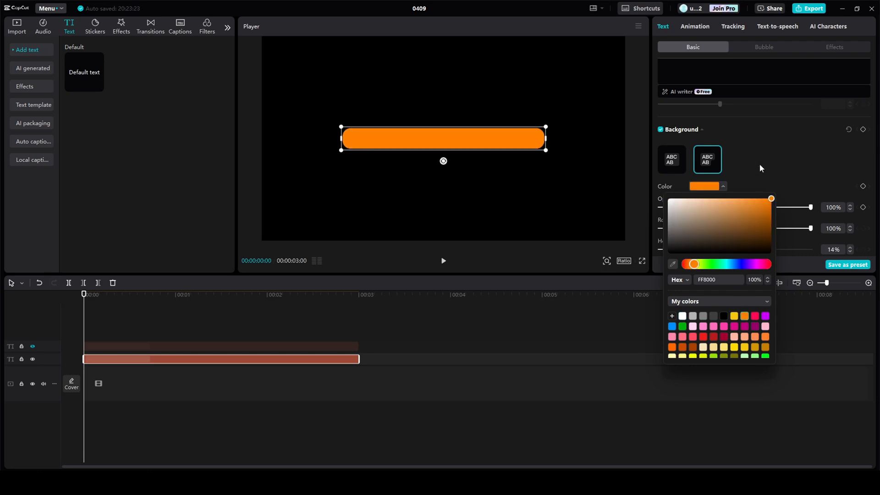
pyautogui.click(570, 276)
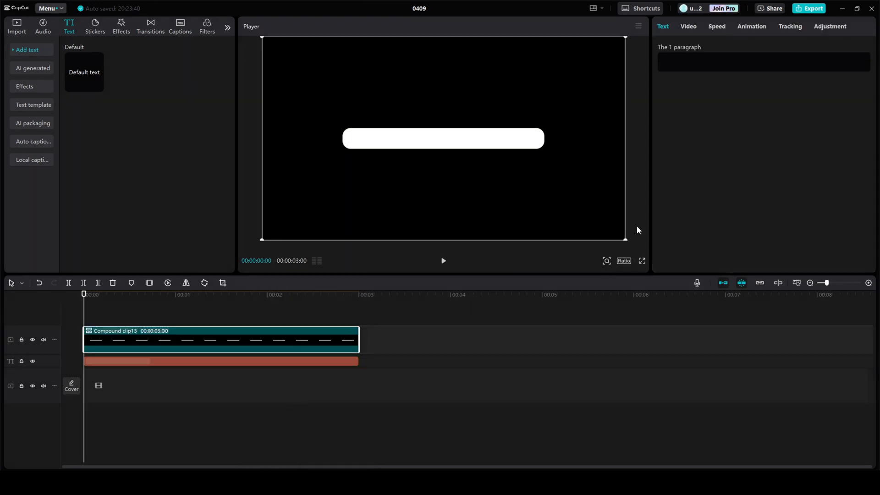
# - Apply a reversed rectangle mask to the white bar with corners rounded to 34
pyautogui.click(689, 26)
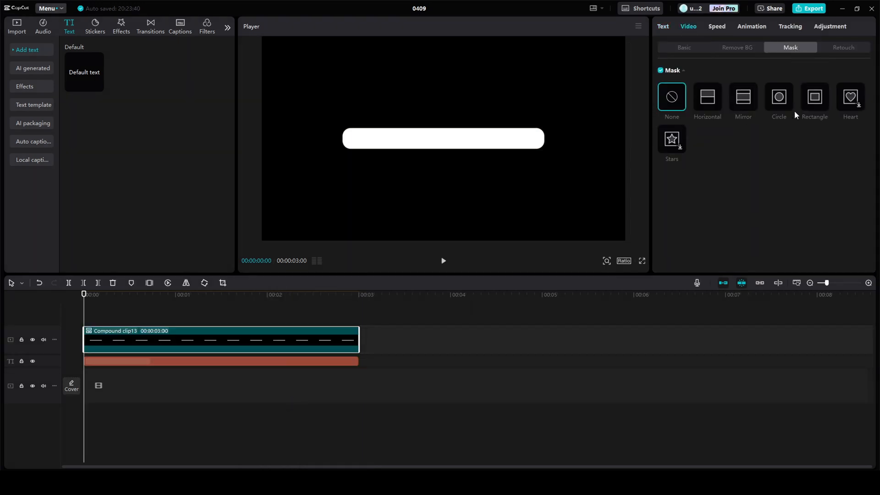
pyautogui.click(814, 98)
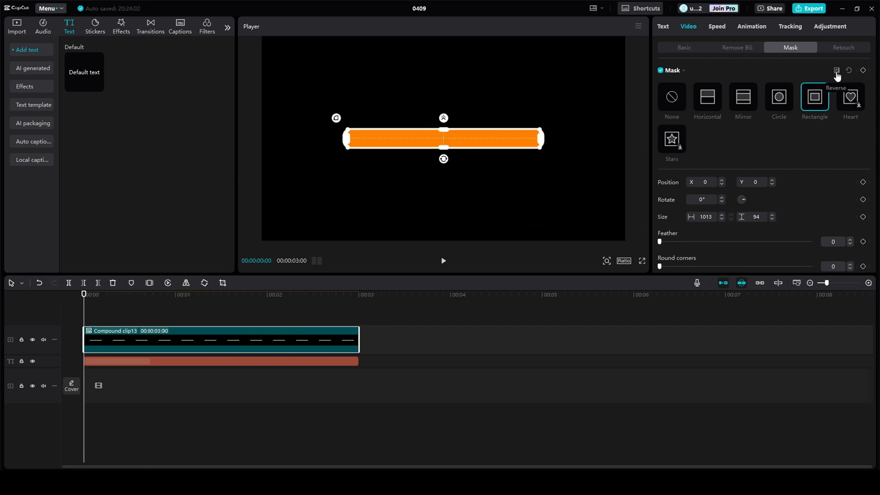
pyautogui.moveTo(660, 263); pyautogui.dragTo(716, 263)
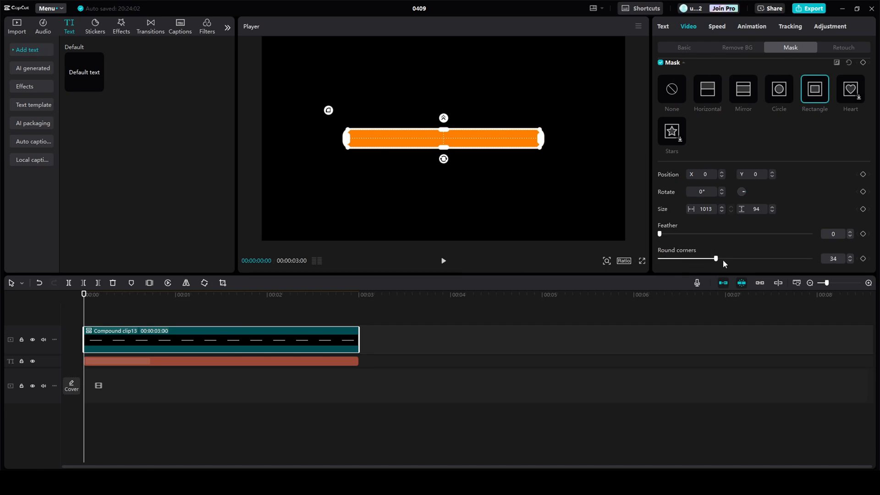
pyautogui.click(684, 48)
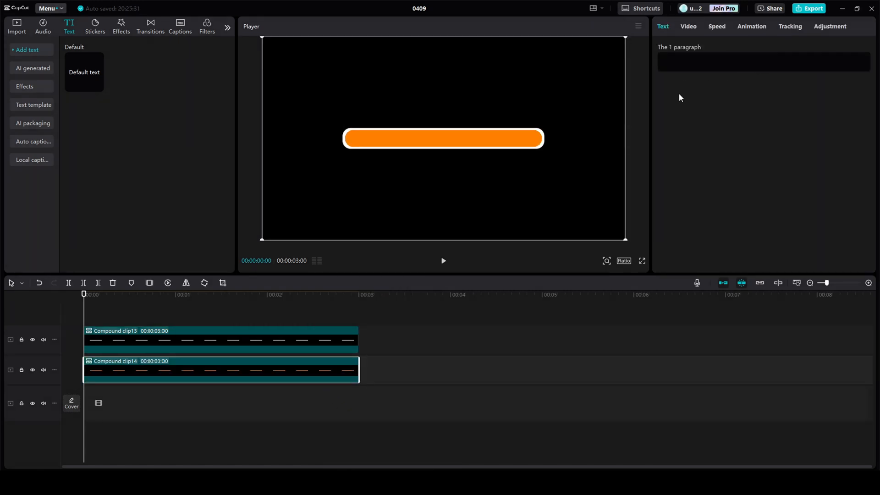
# - Keyframe a -90° horizontal mask at X -523 on the orange bar, then move to 3s
pyautogui.click(708, 97)
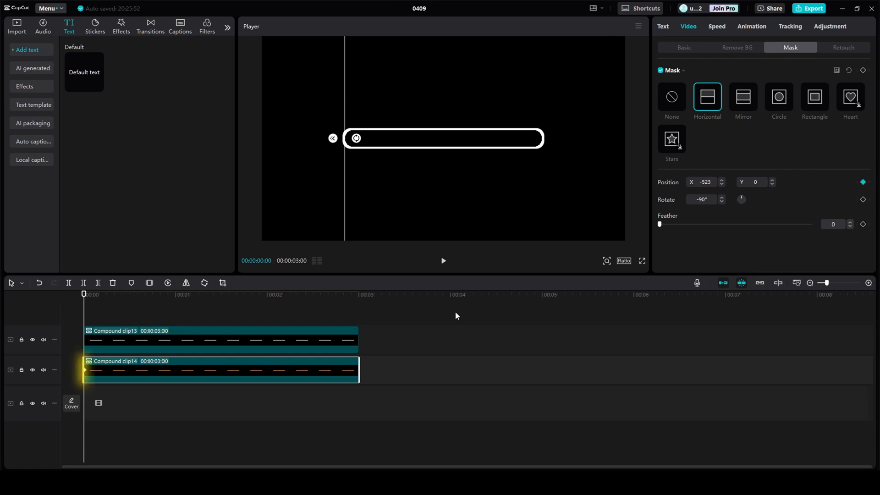
pyautogui.click(359, 294)
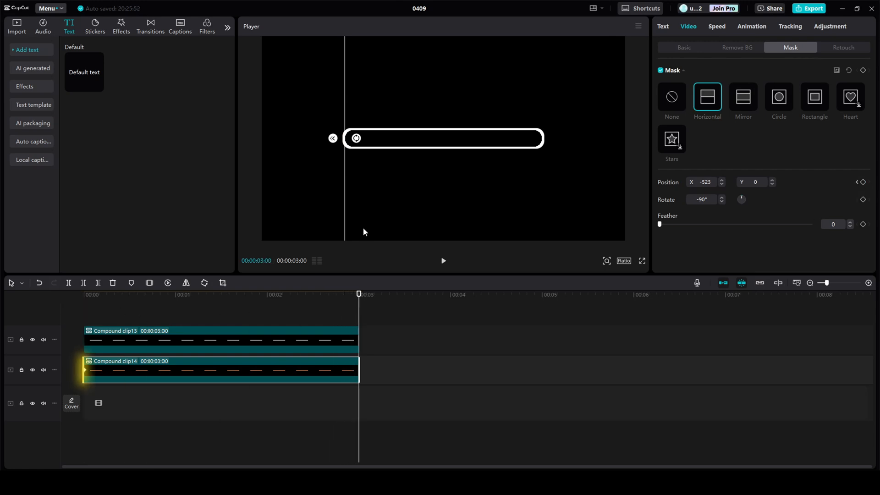